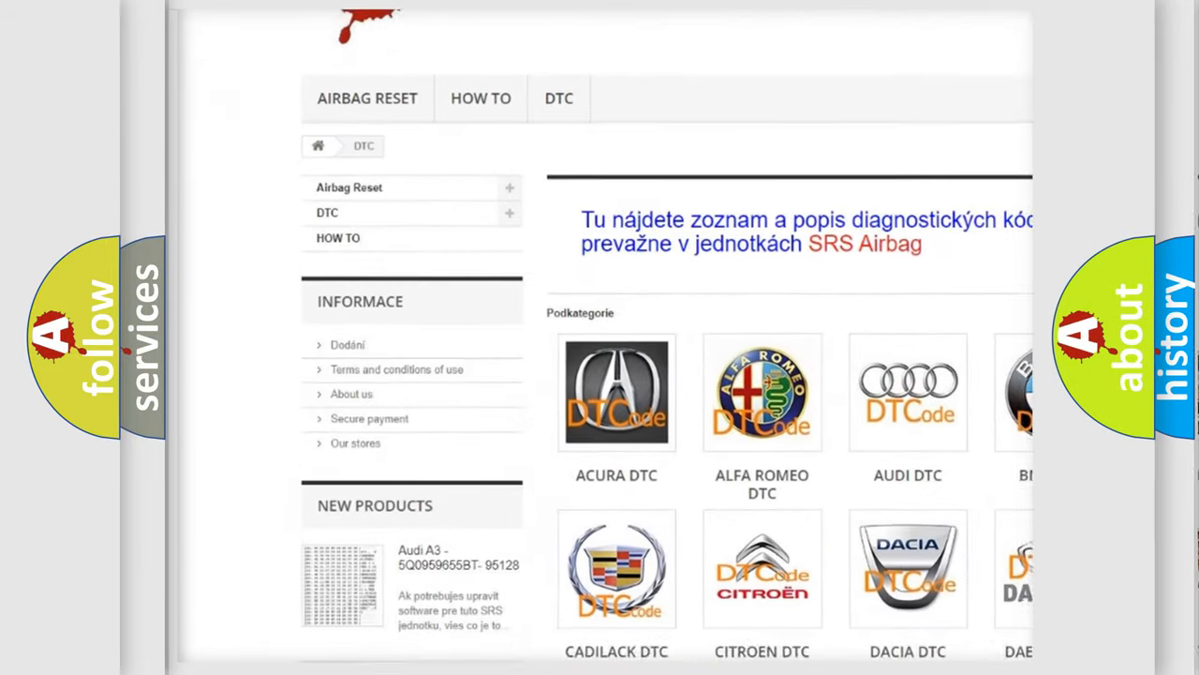
{"action": "scroll", "scroll_direction": "down", "scroll_amount": 3}
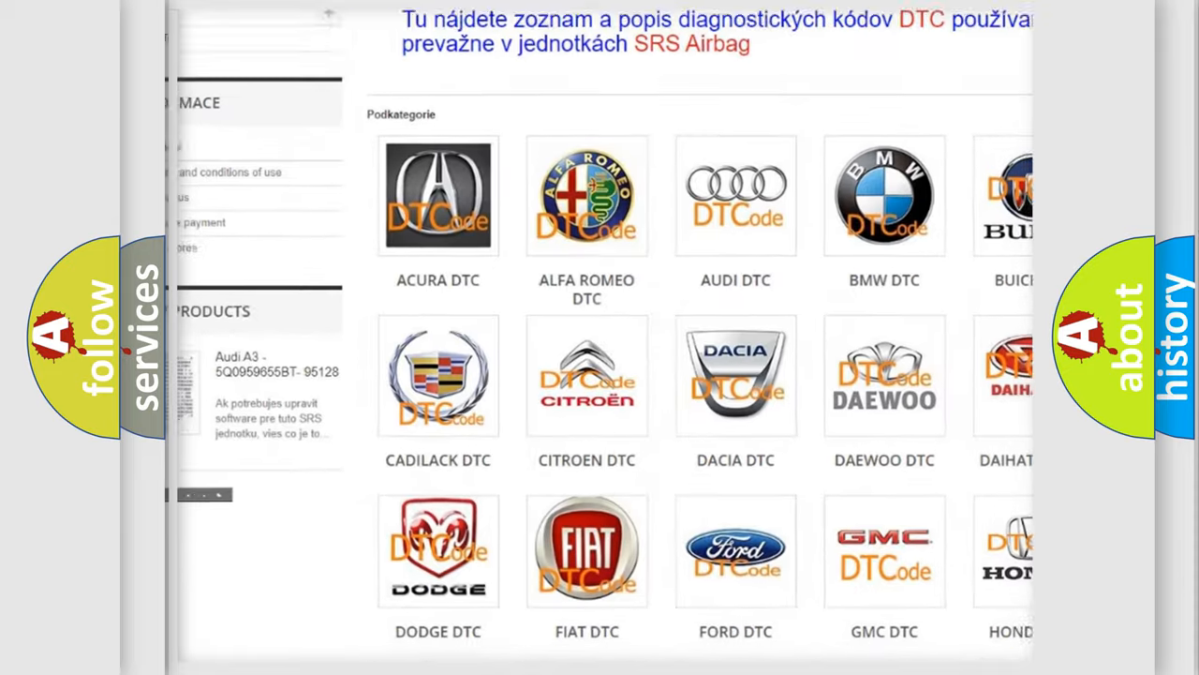
{"action": "scroll", "scroll_direction": "down", "scroll_amount": 3}
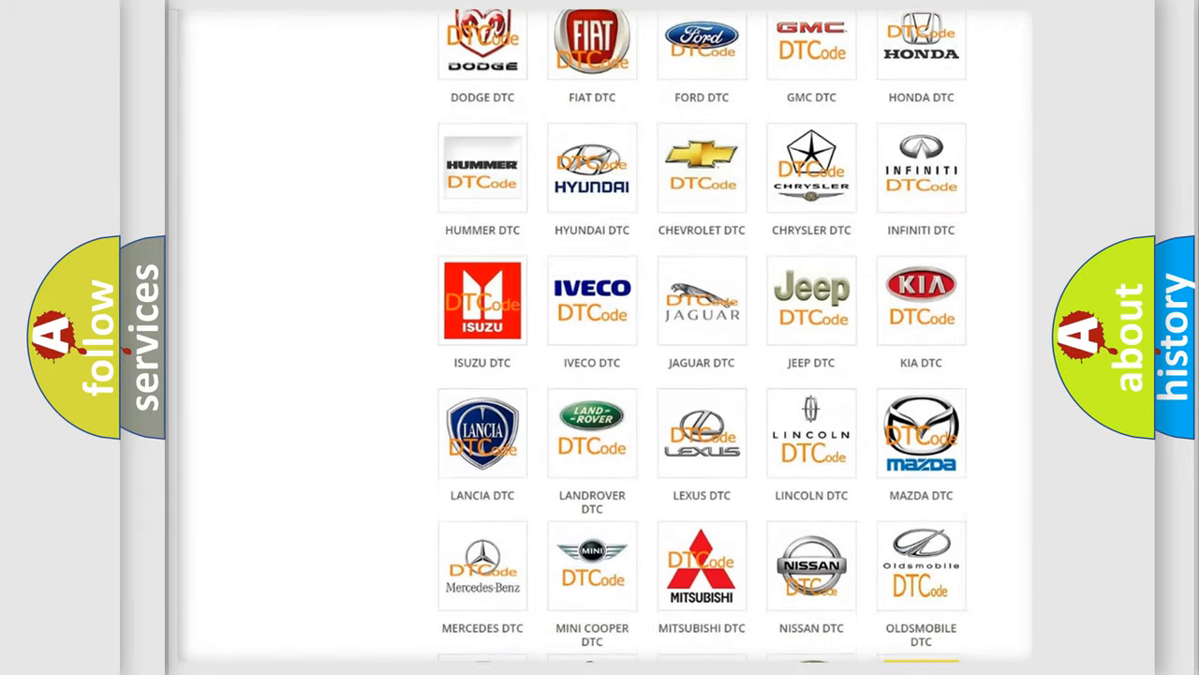
{"action": "scroll", "scroll_direction": "down", "scroll_amount": 3}
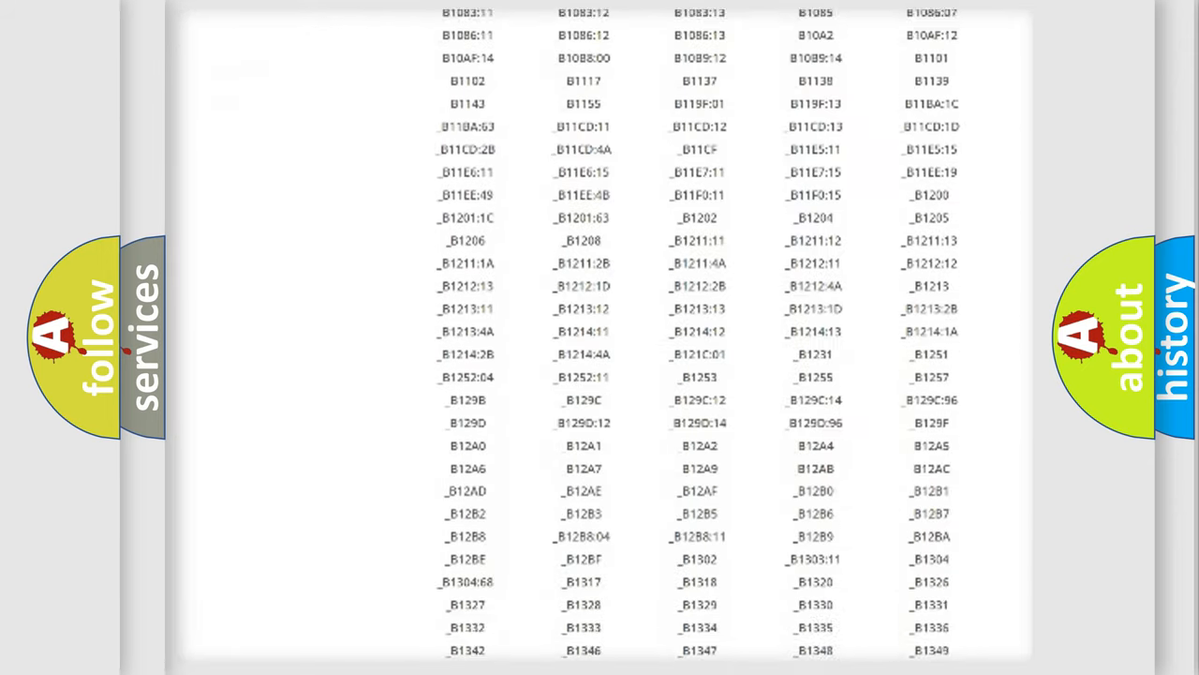
{"action": "scroll", "scroll_direction": "down", "scroll_amount": 3}
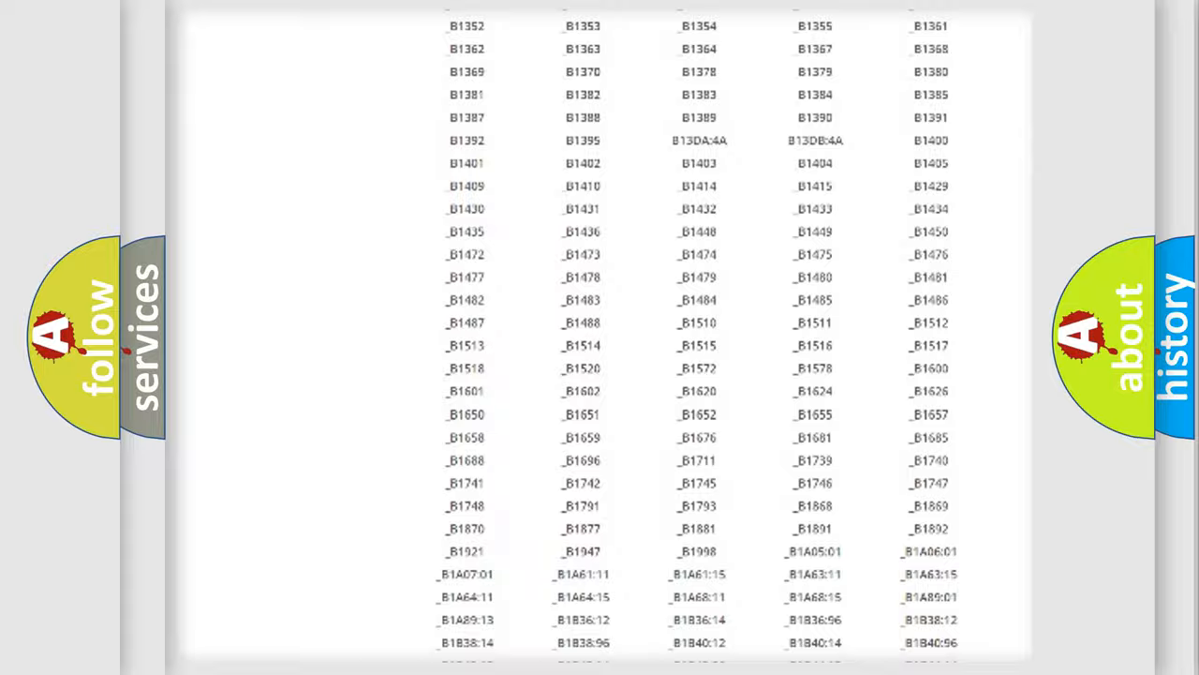